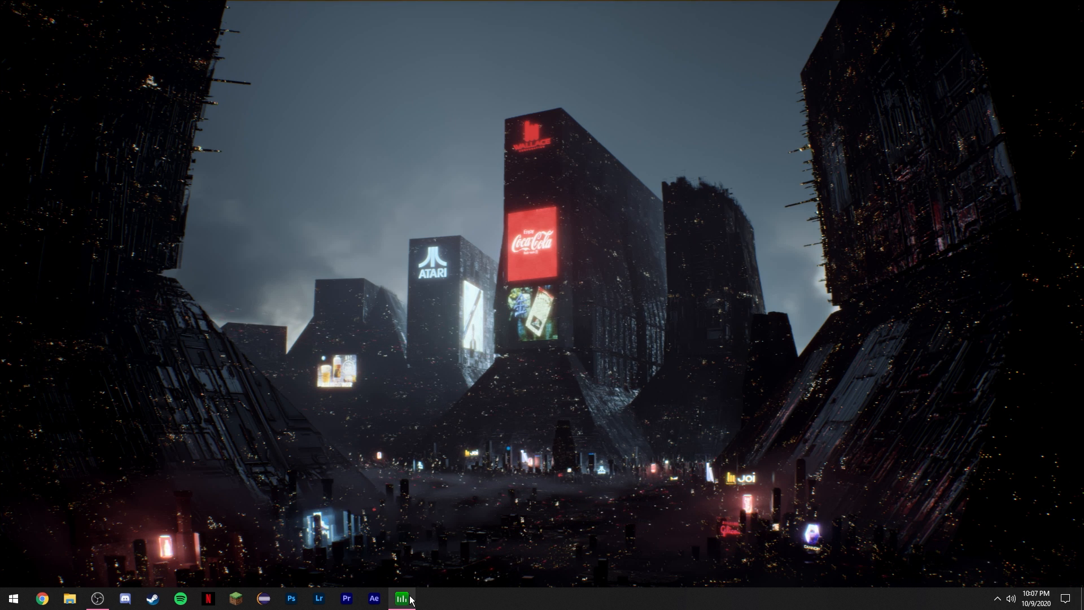
Launch Process Lasso from the taskbar and show its Main menu
left_click(401, 598)
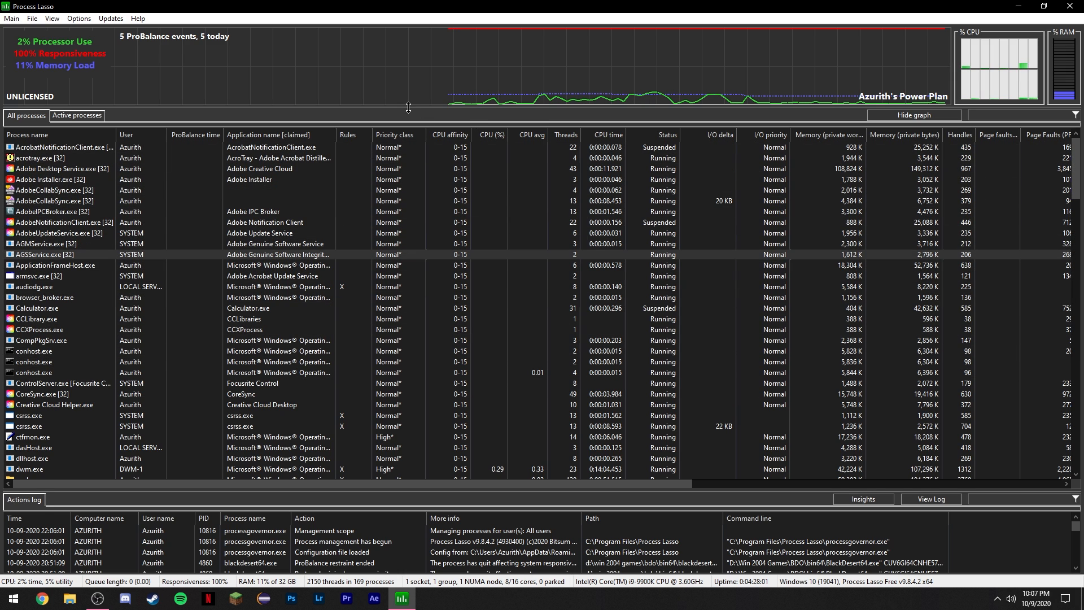
left_click(11, 18)
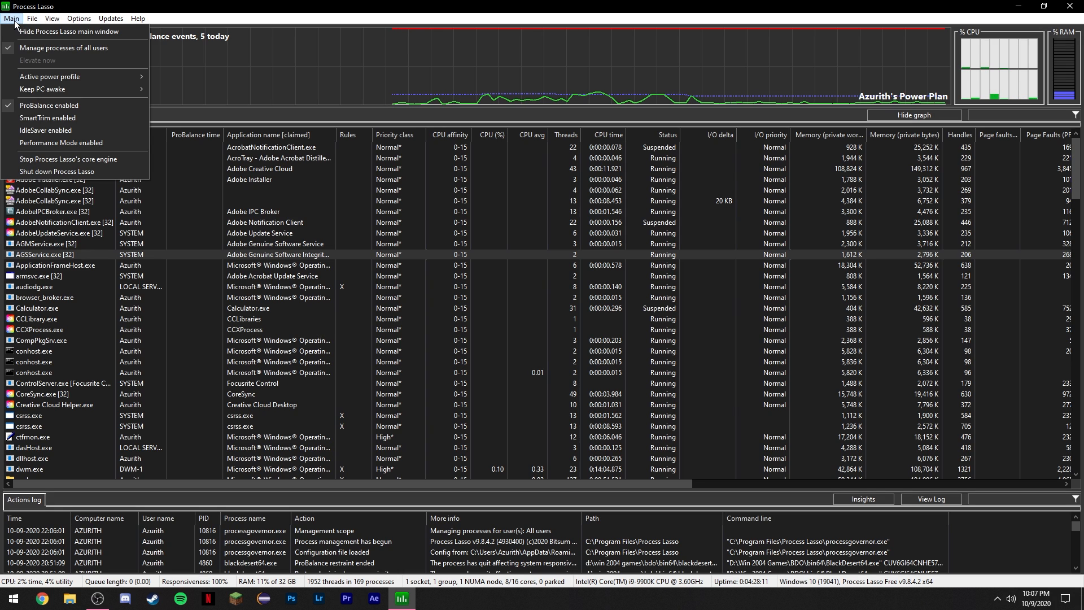
mouse_move(72, 111)
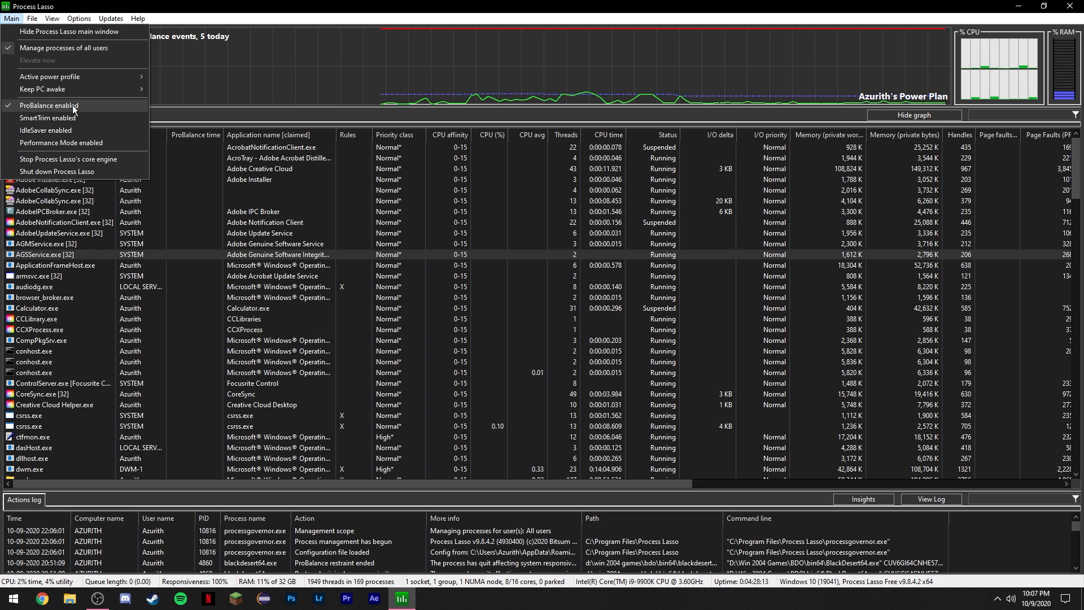
Confirm 'ProBalance enabled' is ticked in the Main menu
left_click(111, 18)
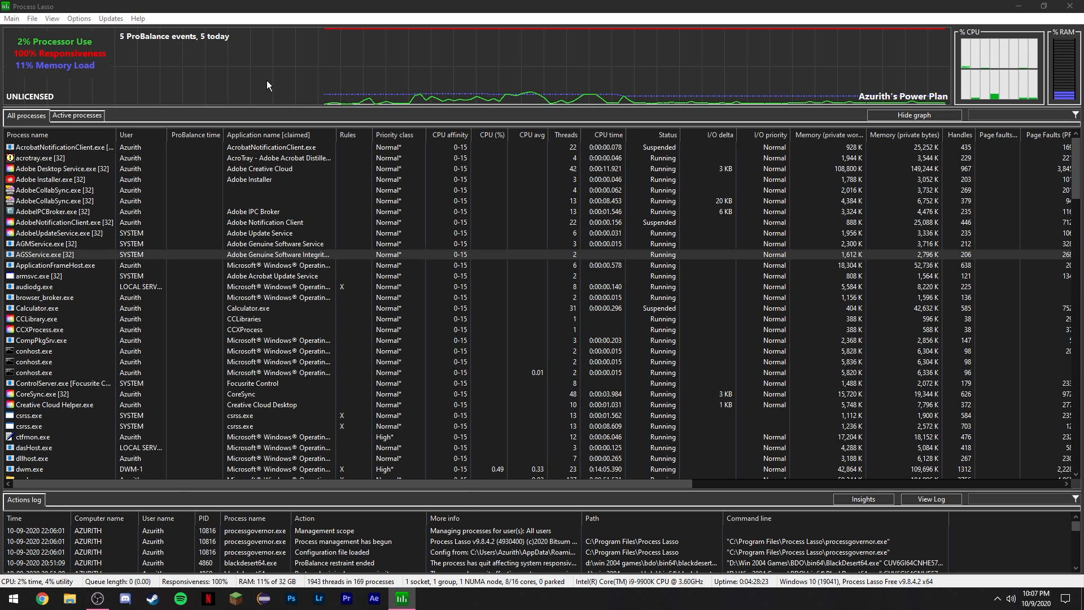
type("task Manager")
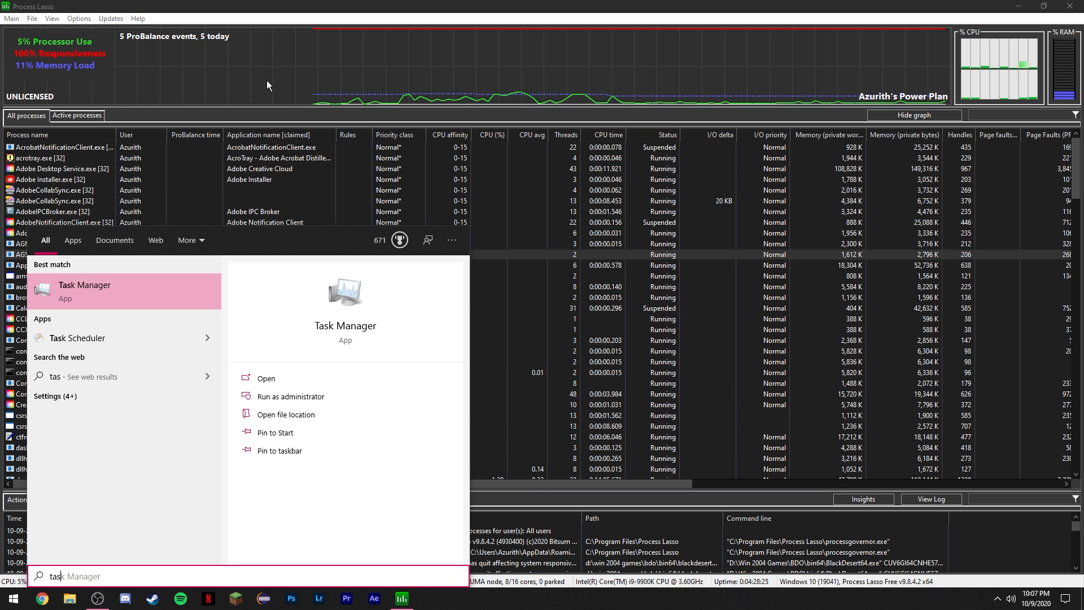
left_click(85, 291)
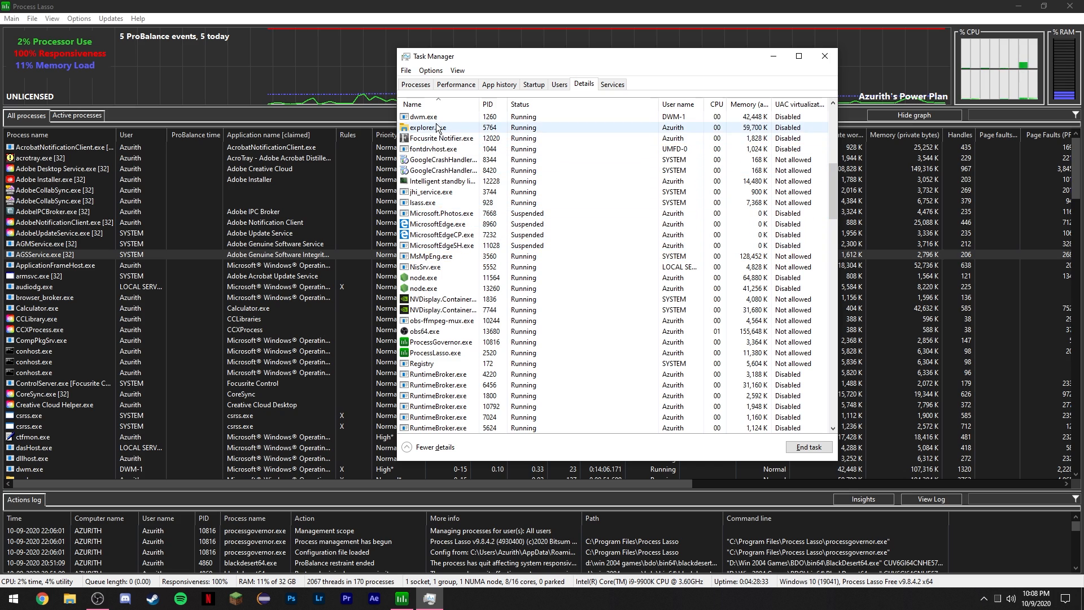
right_click(427, 128)
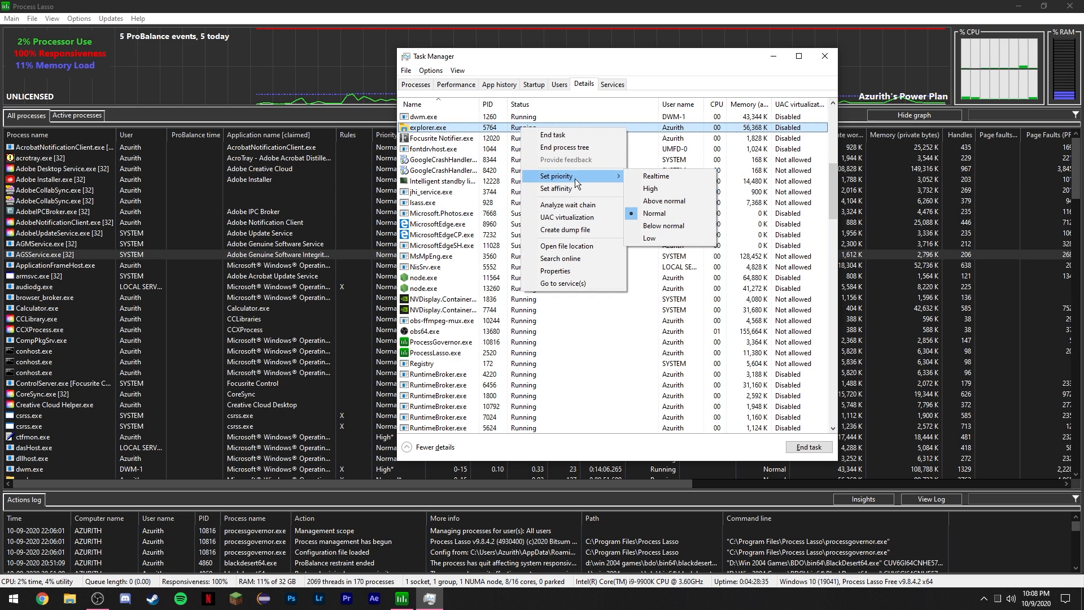
mouse_move(667, 214)
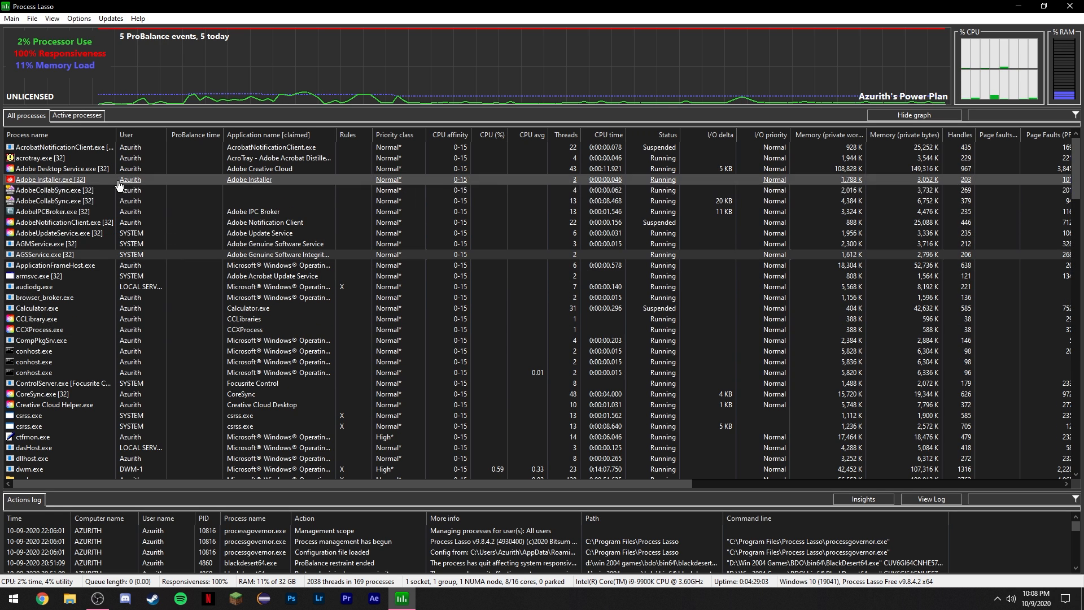
Show the context options, including CPU affinity Current/Always, for AdobeCollabSync.exe
scroll("down", 3)
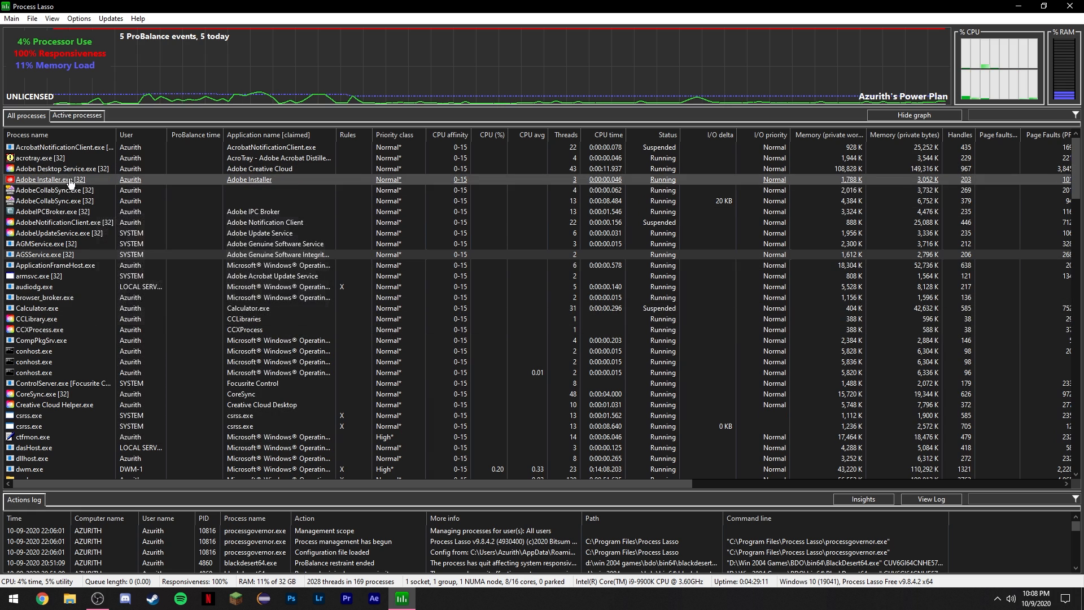
right_click(52, 211)
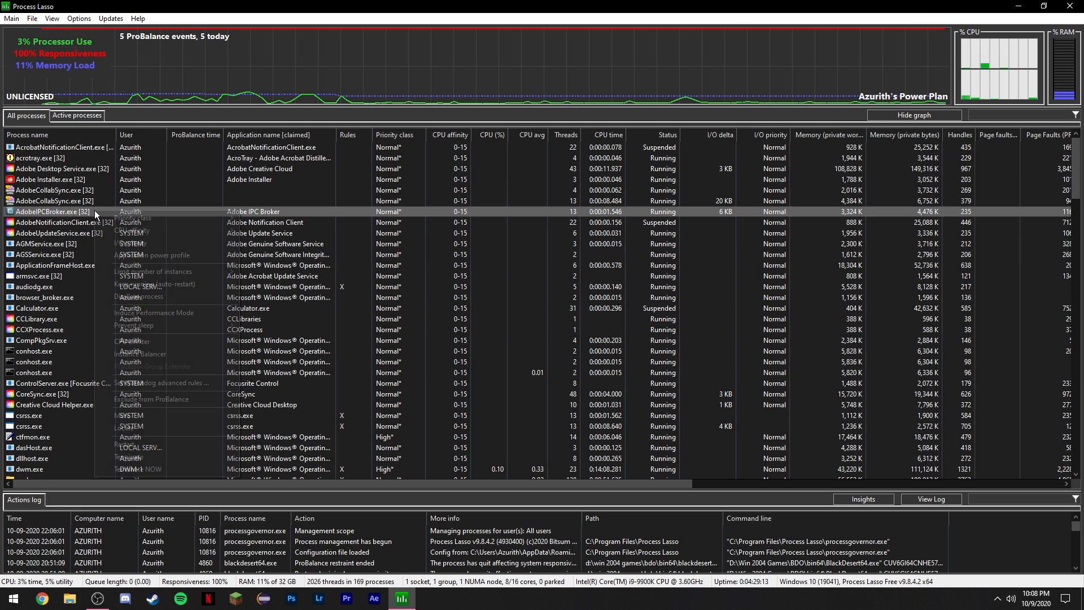
right_click(51, 211)
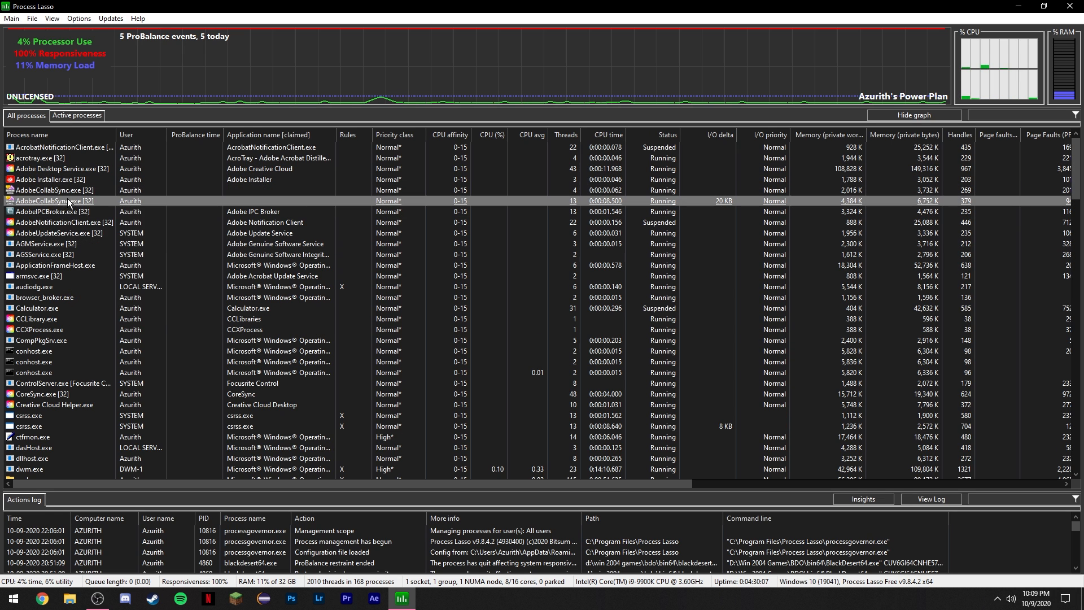
right_click(52, 201)
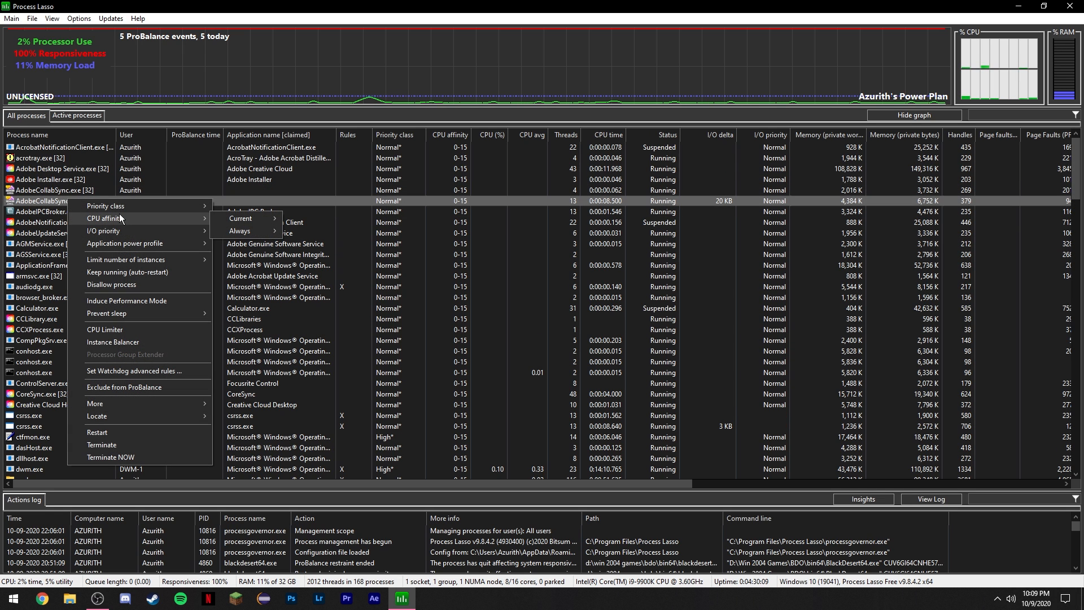